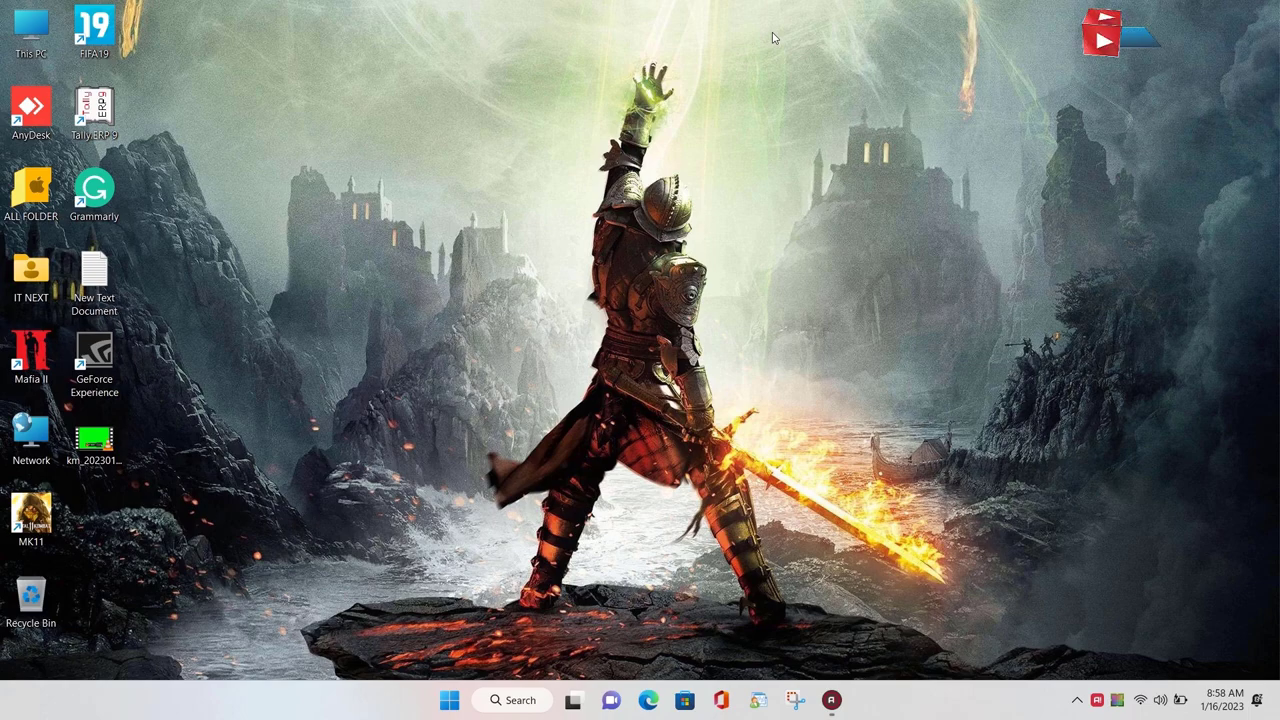
# Step: Bring up the Start menu with its pinned apps and recommended files
pyautogui.click(448, 700)
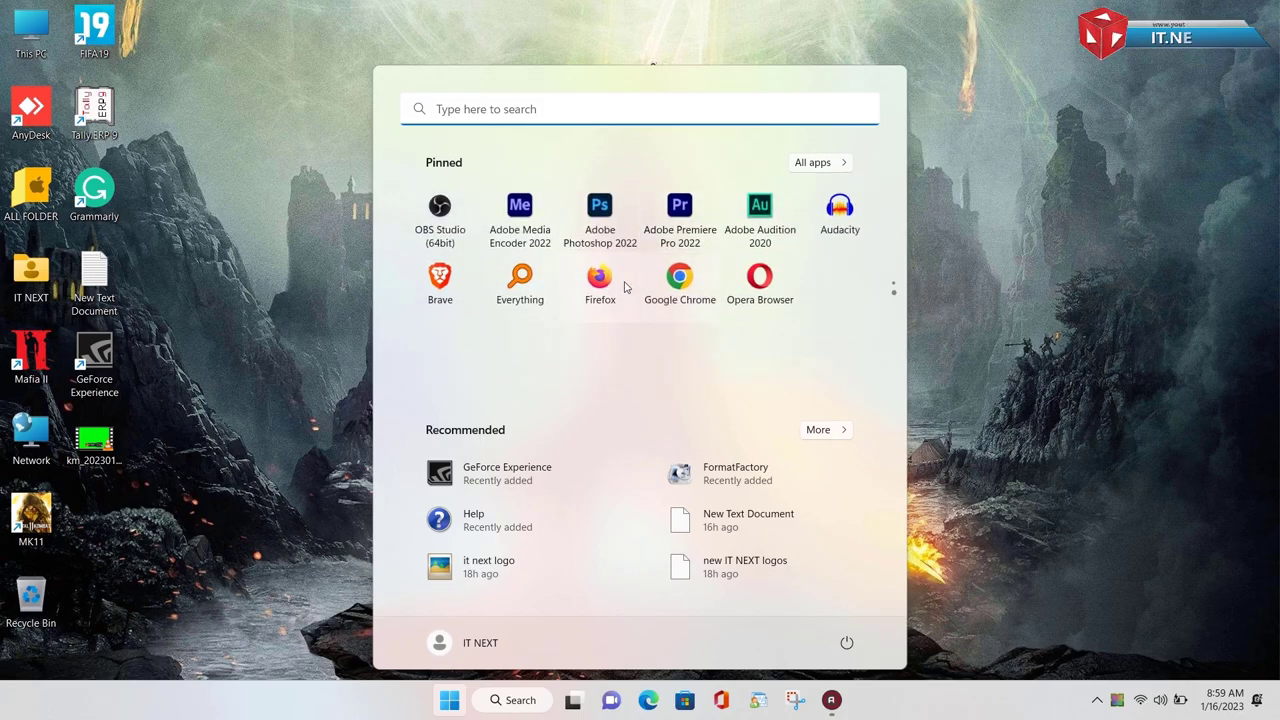
# Step: Launch Chrome and search 'scrcpy' to reach the Genymobile/scrcpy GitHub page
pyautogui.click(680, 284)
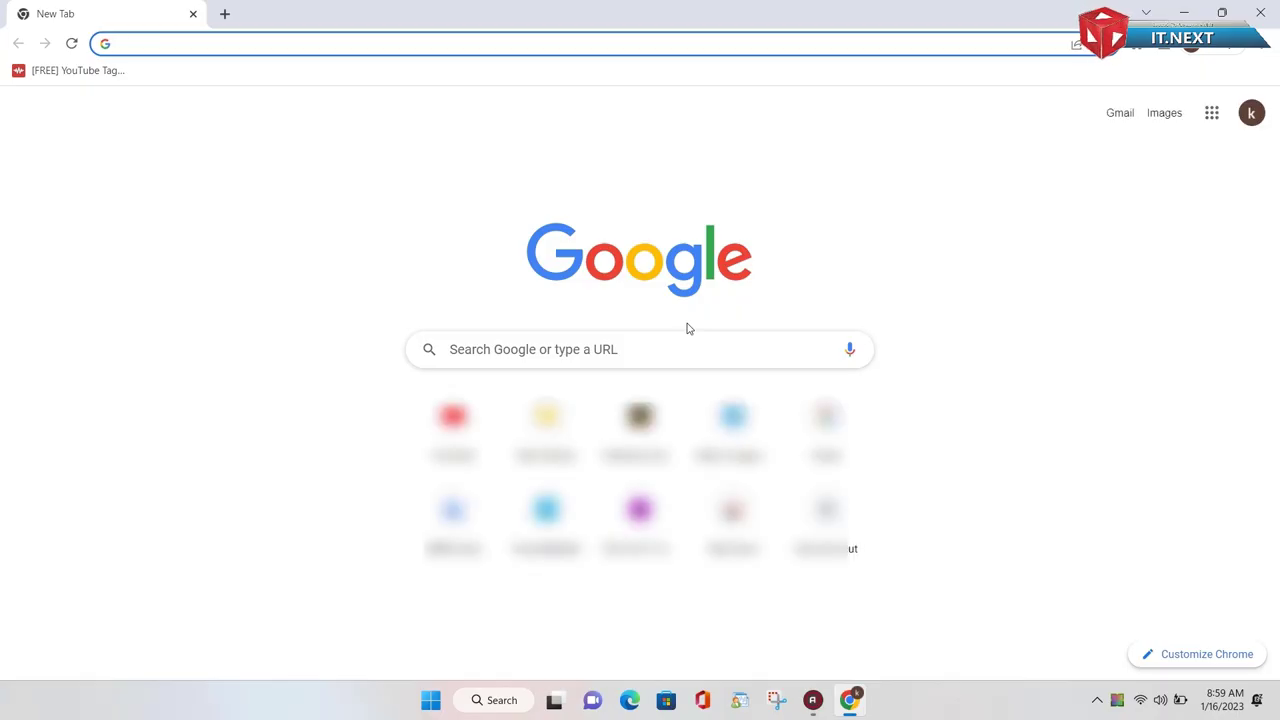
pyautogui.write('sc')
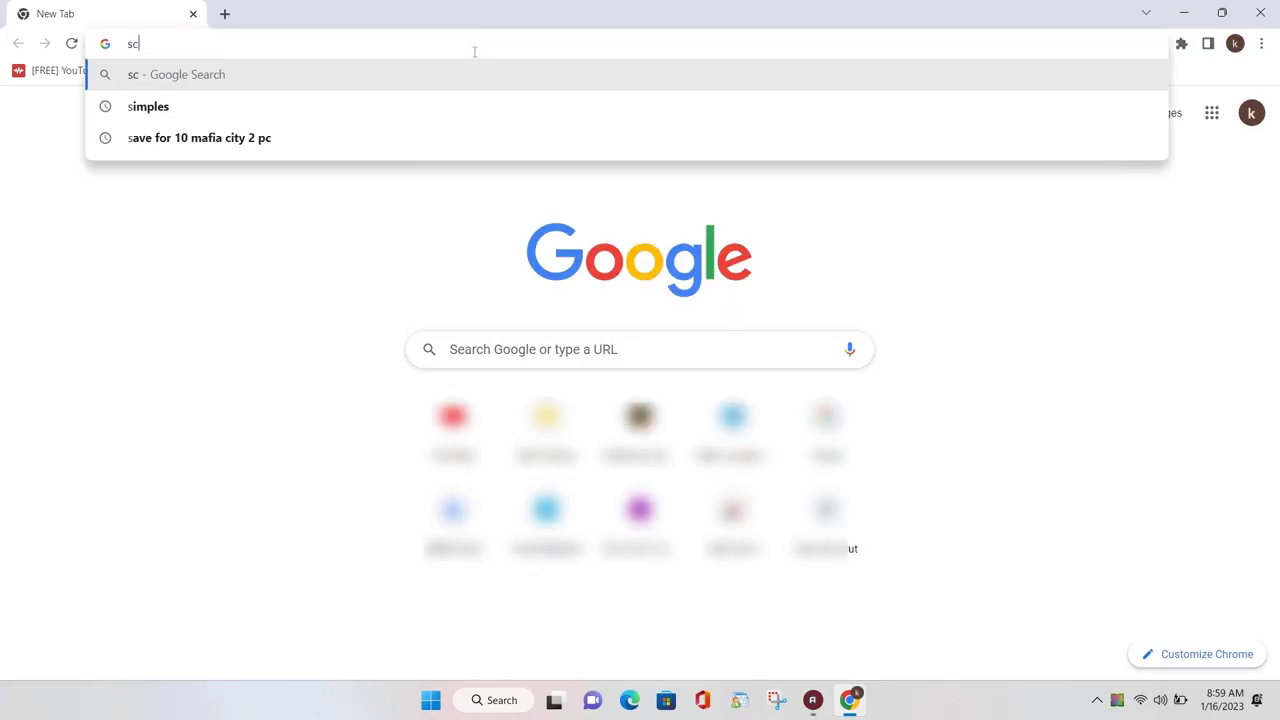
pyautogui.write('rcpy')
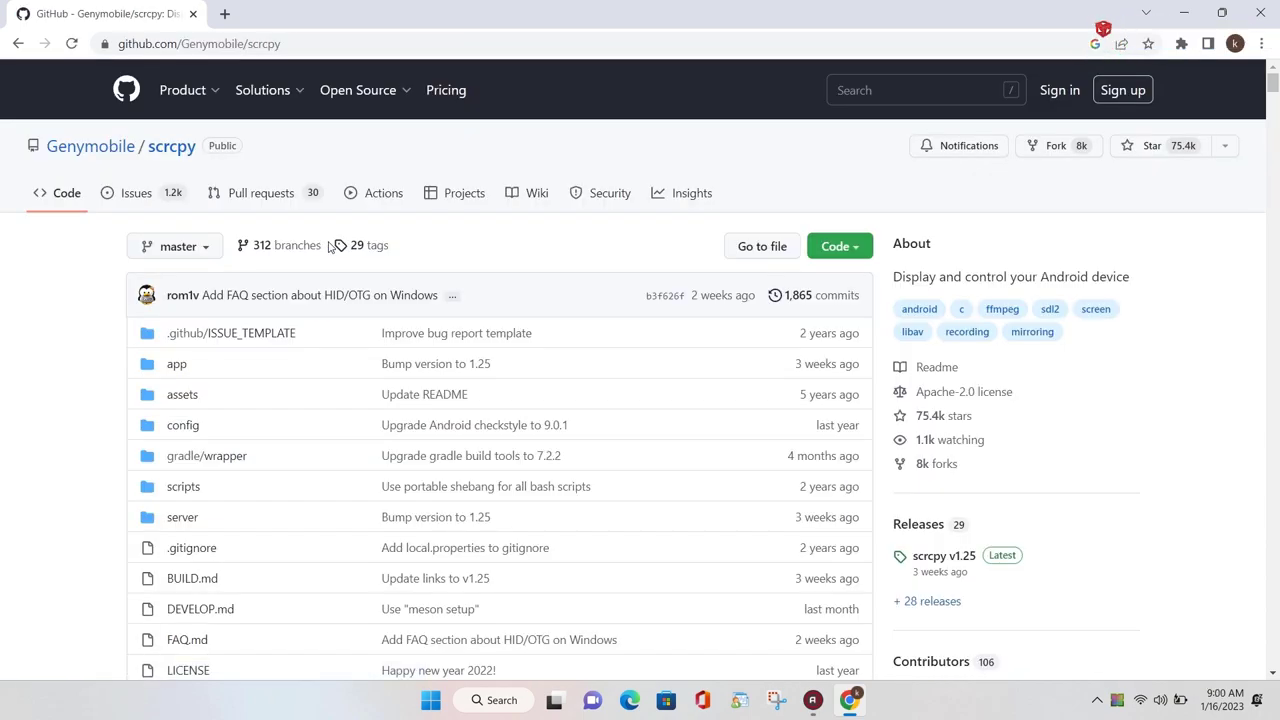
# Step: Start downloading scrcpy-win64-v1.25.zip from the README's Get the app Windows link
pyautogui.scroll(-3)
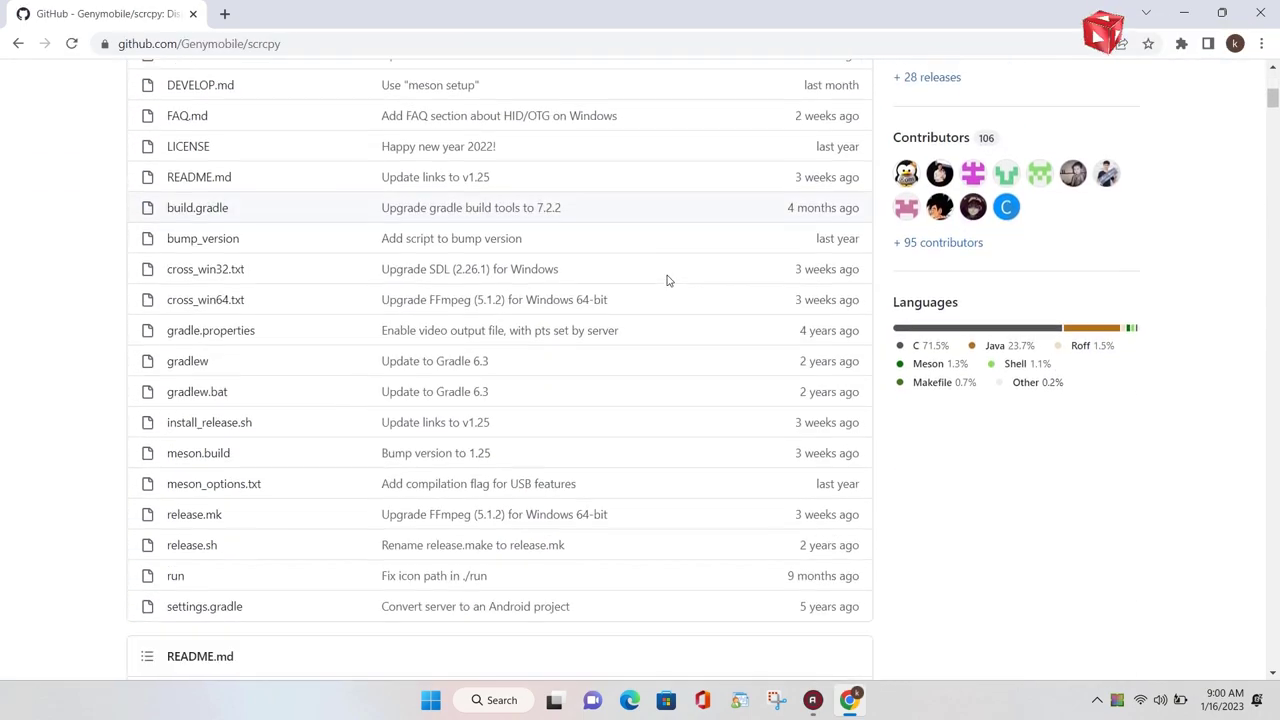
pyautogui.scroll(-3)
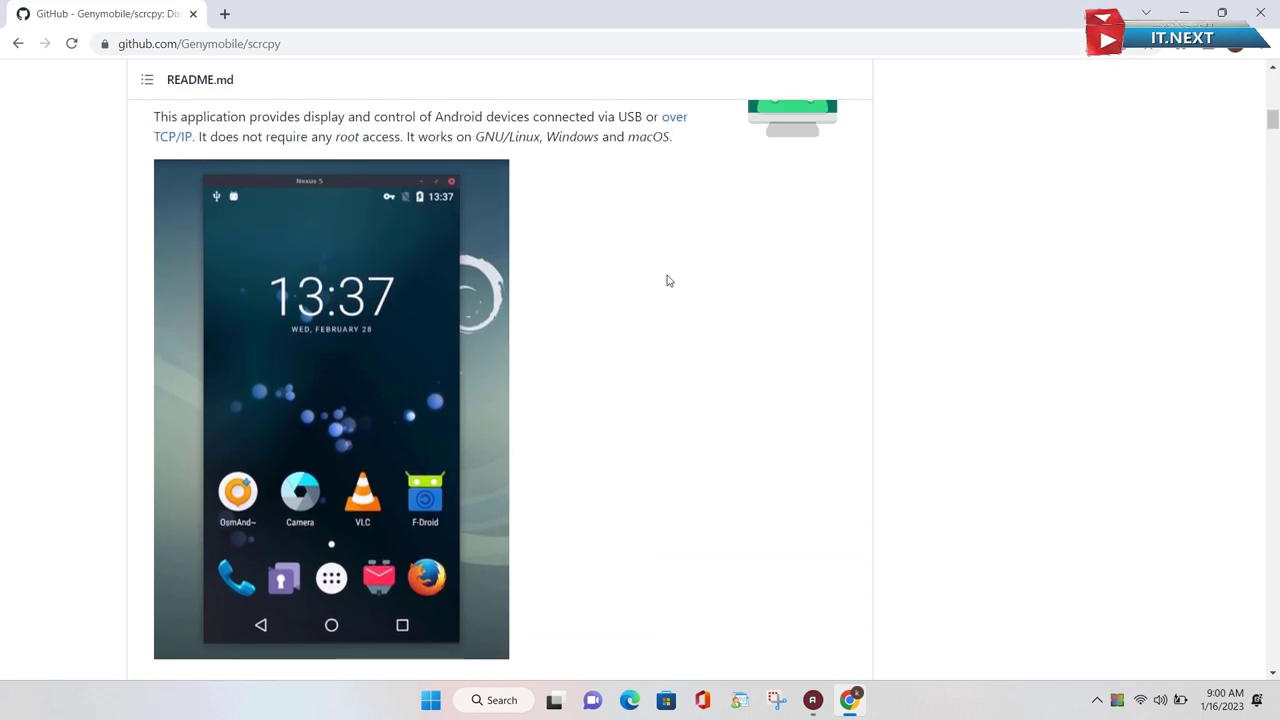
pyautogui.scroll(-3)
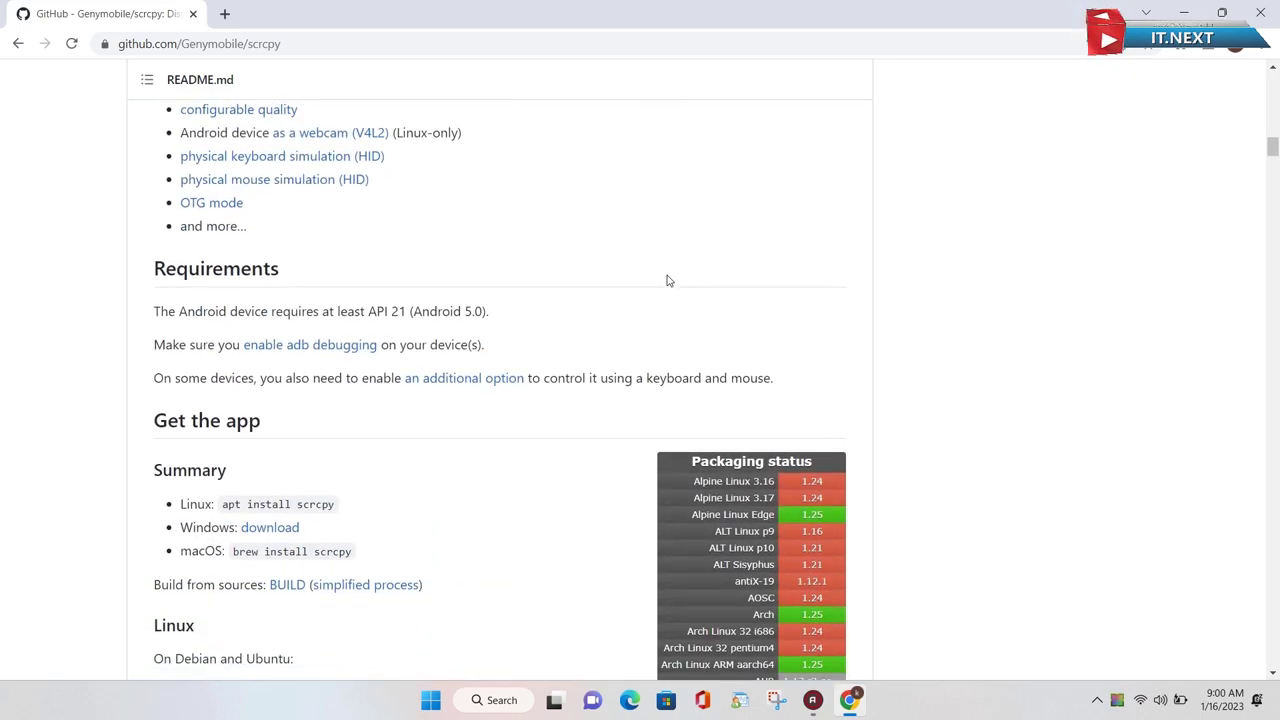
pyautogui.scroll(3)
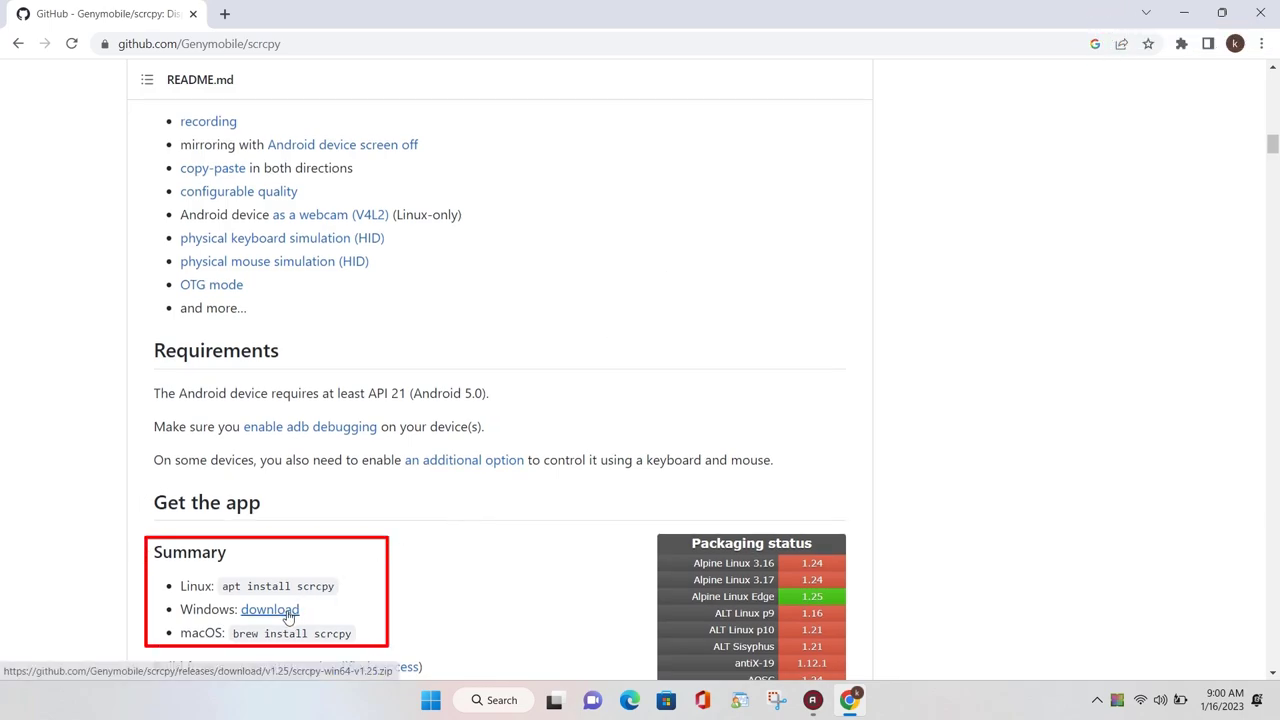
pyautogui.click(268, 608)
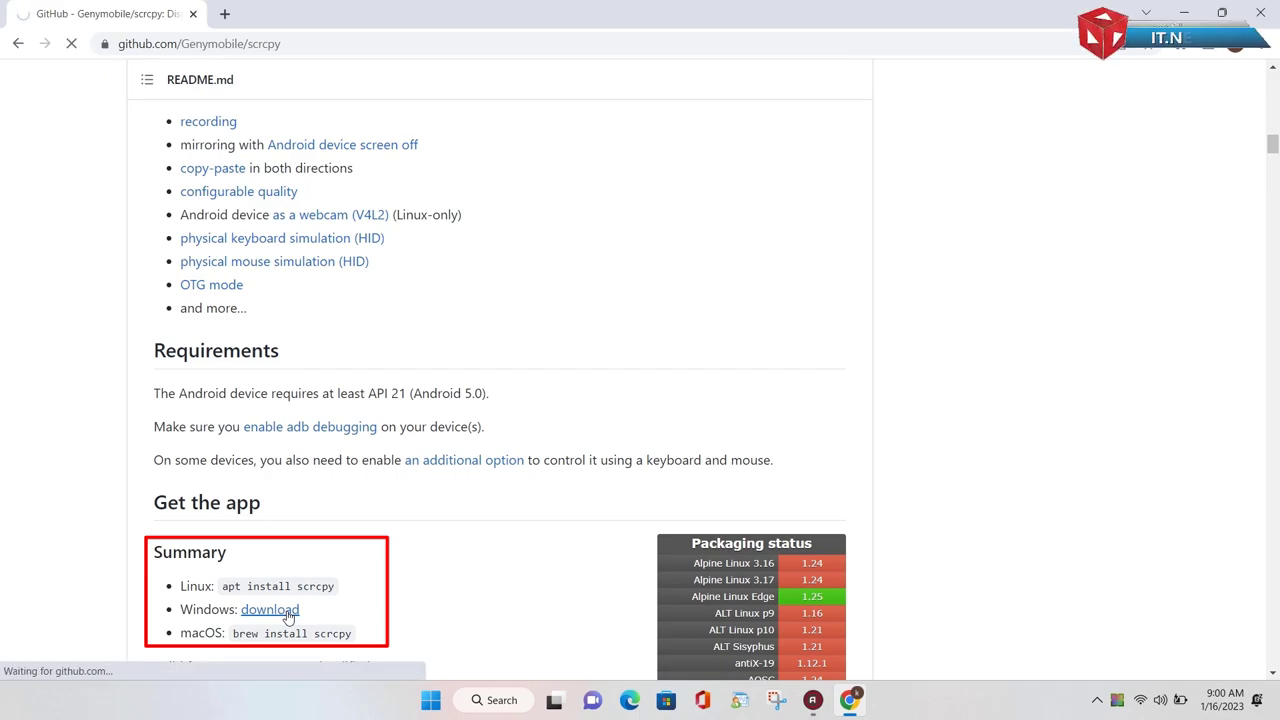
pyautogui.click(270, 608)
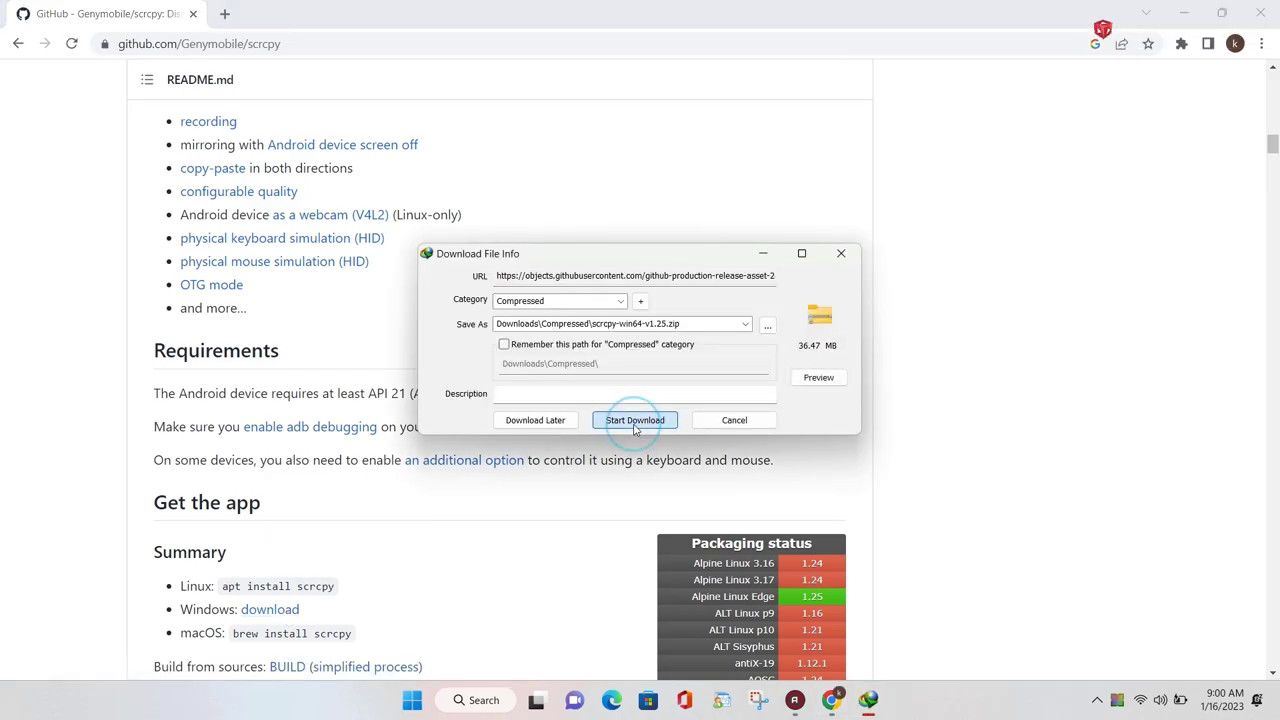
# Step: Begin the IDM download of the scrcpy zip into the compressed downloads folder
pyautogui.click(636, 420)
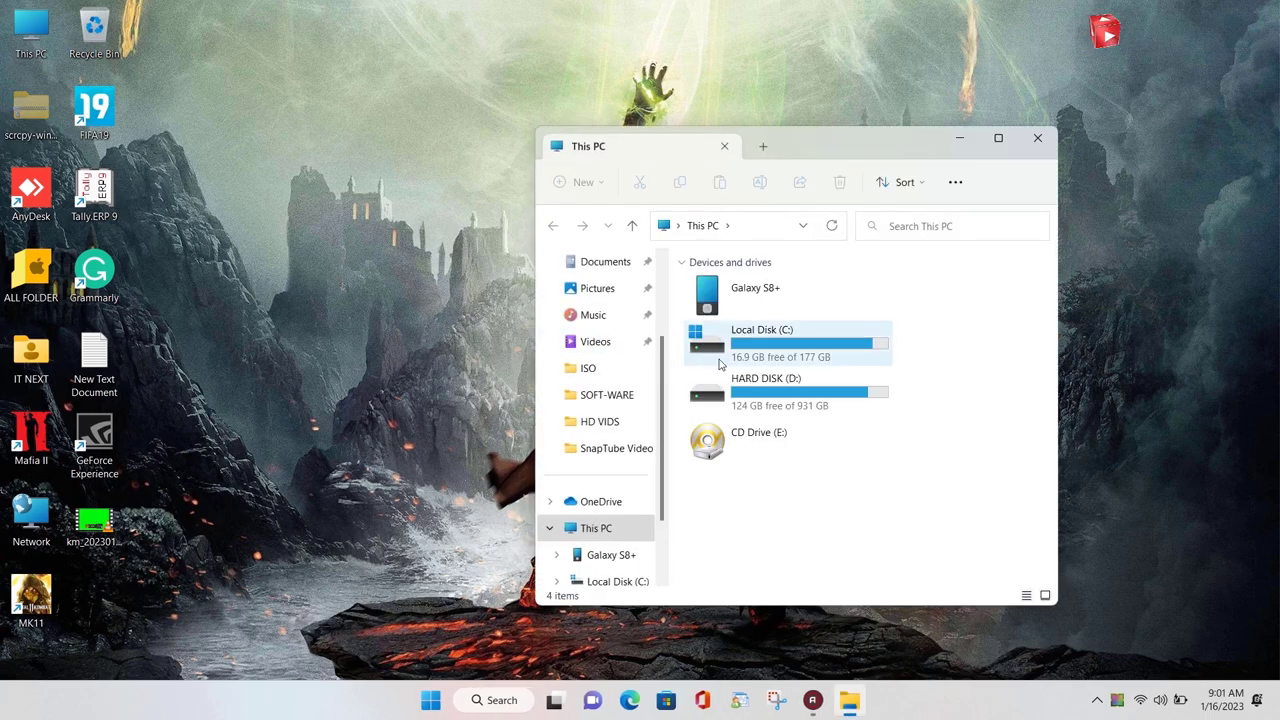
# Step: Create a new folder named 'scrcpy' at the root of Local Disk (C:)
pyautogui.doubleClick(762, 328)
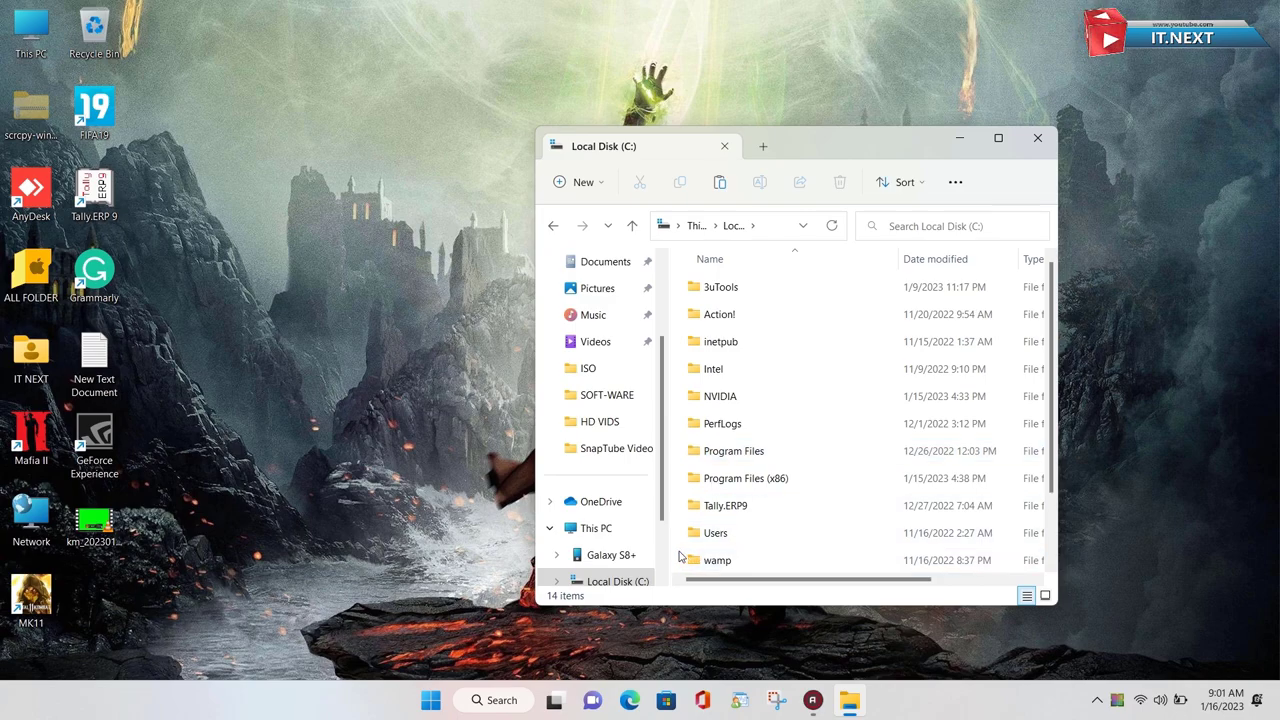
pyautogui.click(996, 138)
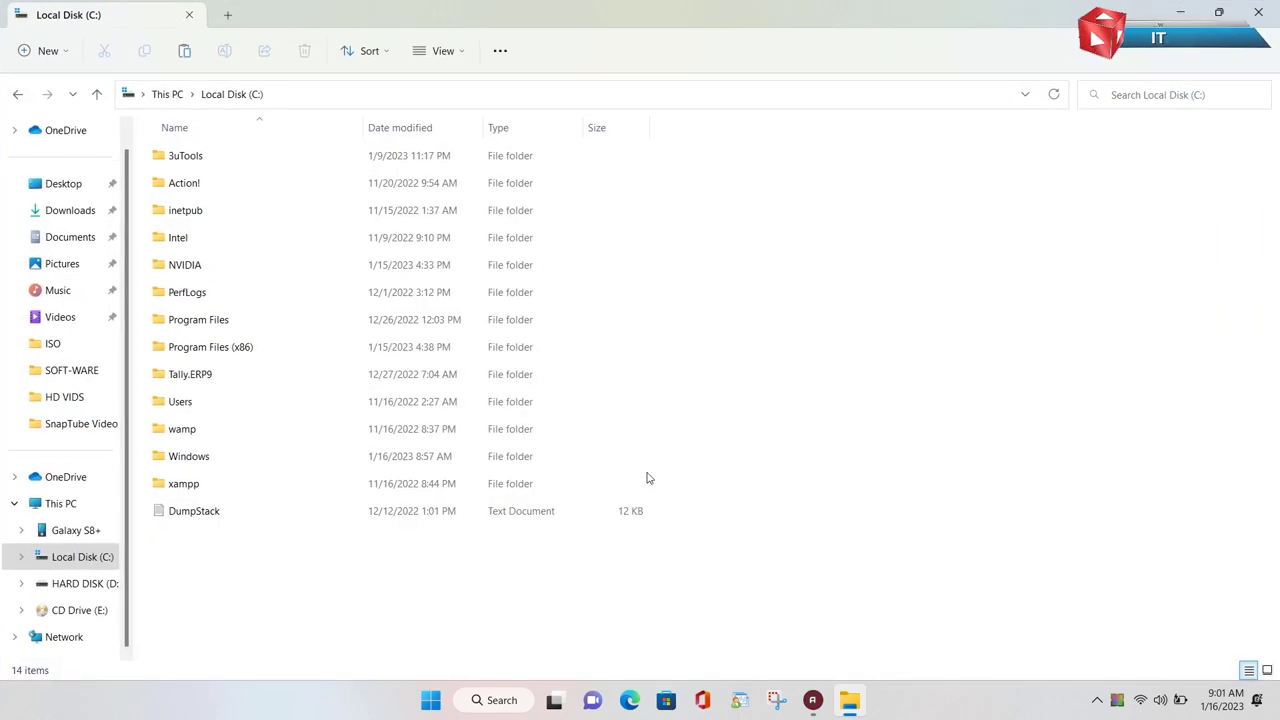
pyautogui.rightClick(648, 478)
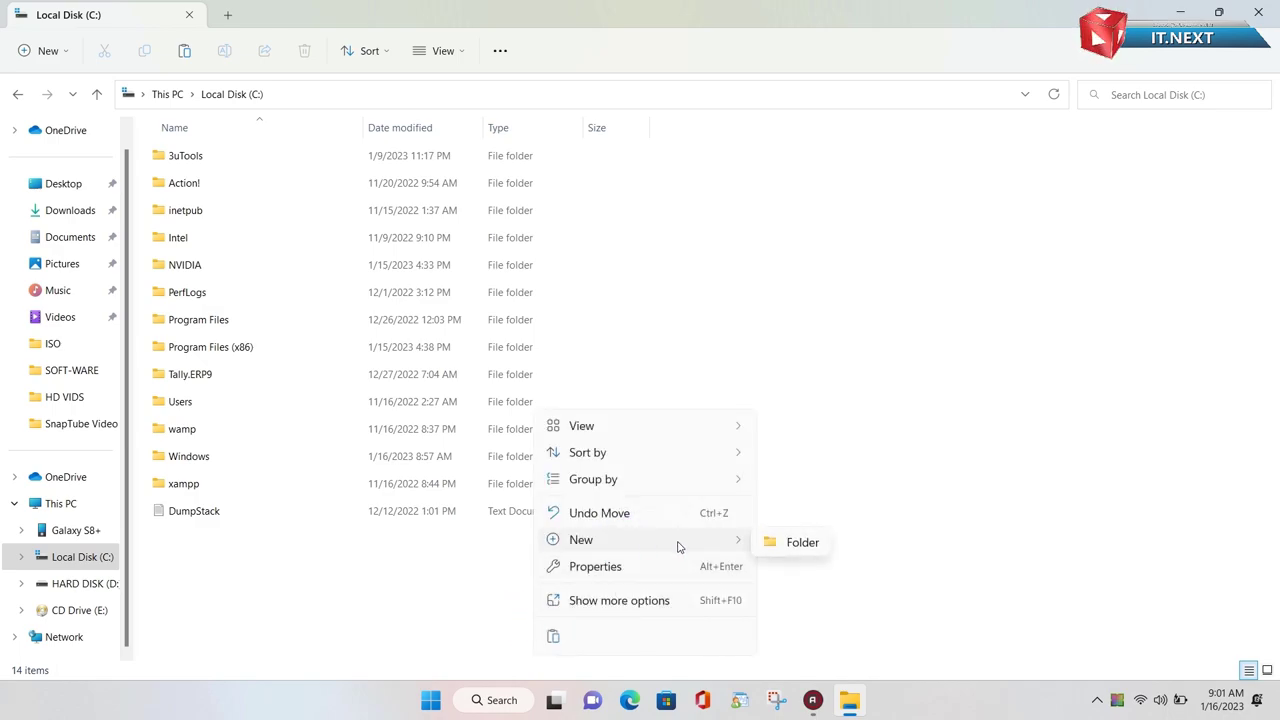
pyautogui.click(802, 542)
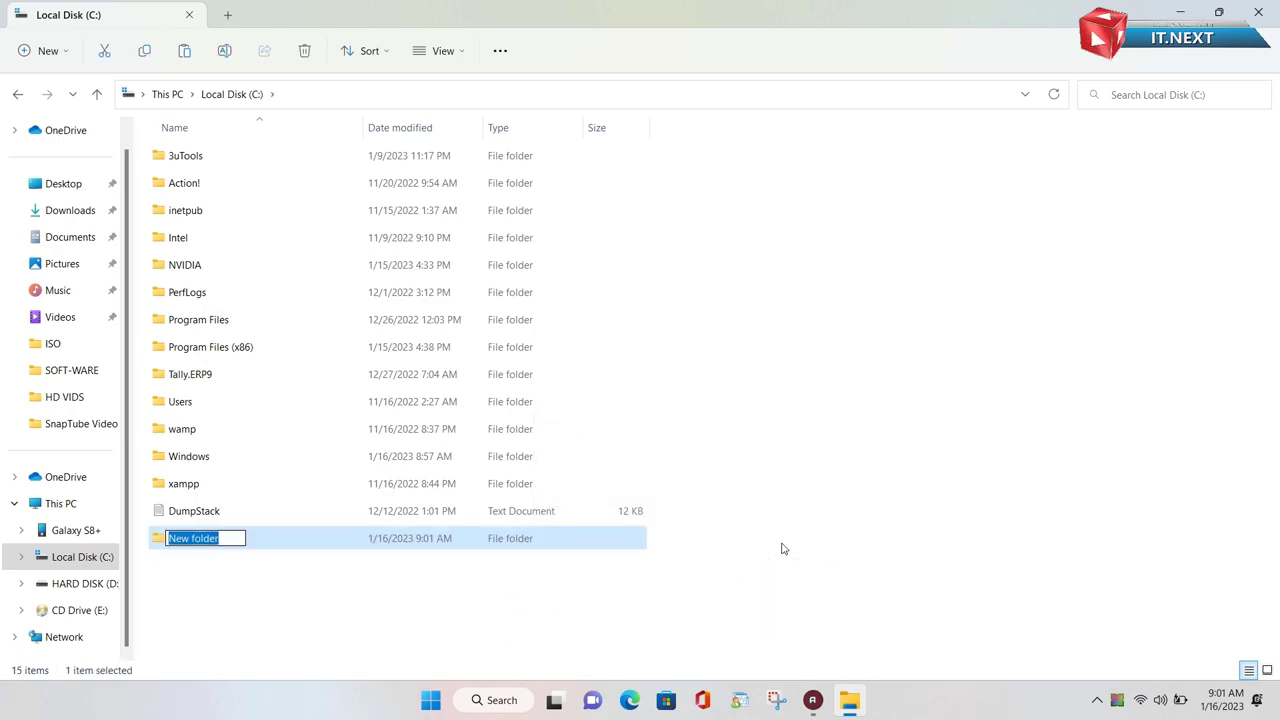
pyautogui.write('s')
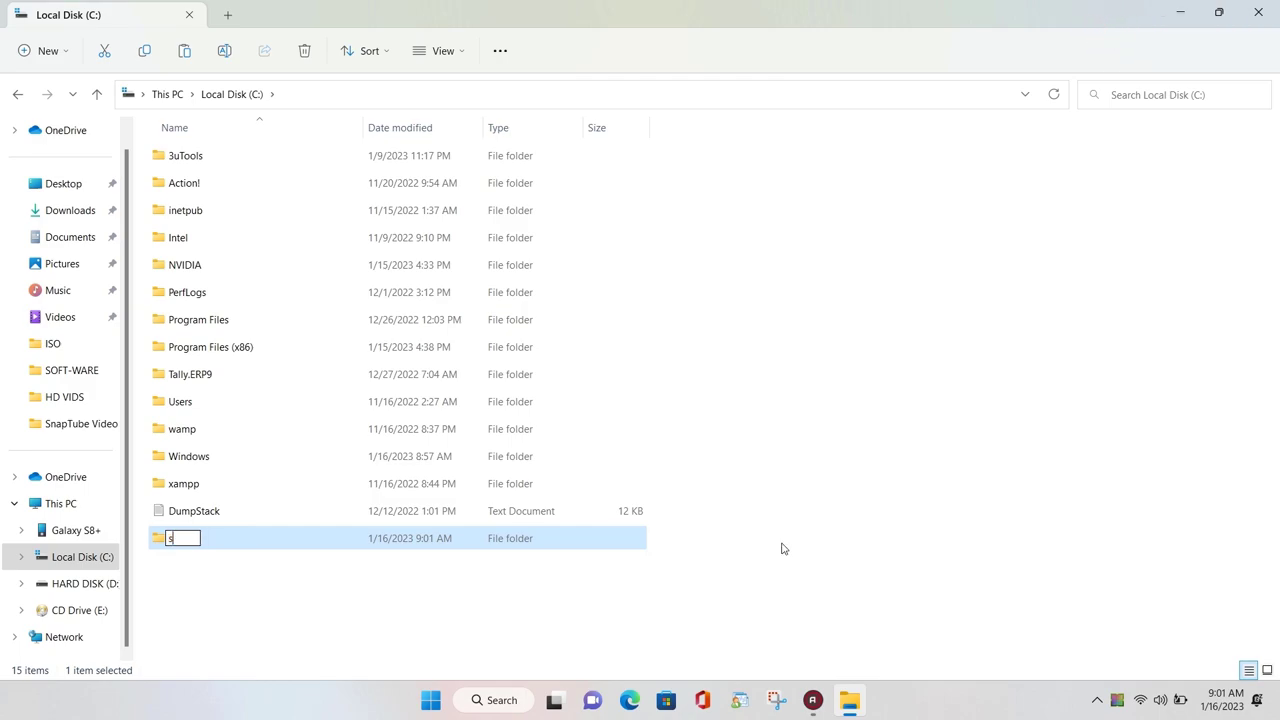
pyautogui.write('crcpy')
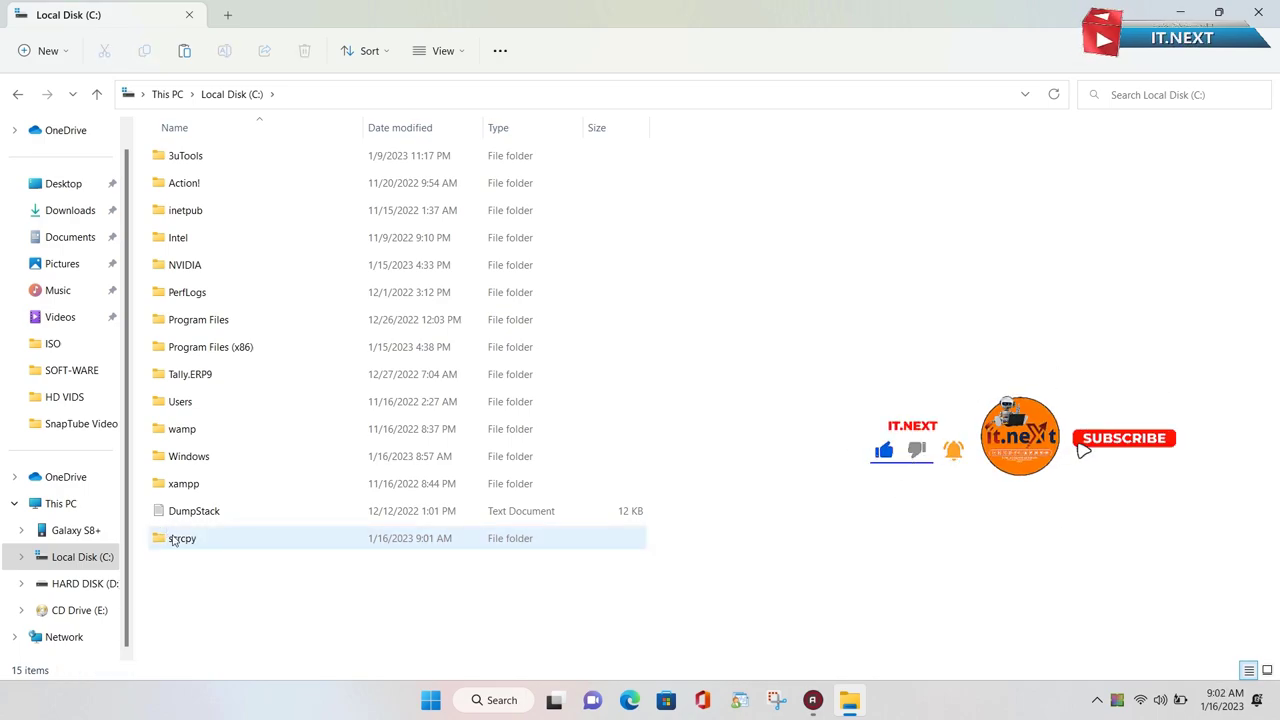
# Step: Paste the scrcpy zip into C:\scrcpy and extract its contents there
pyautogui.doubleClick(182, 538)
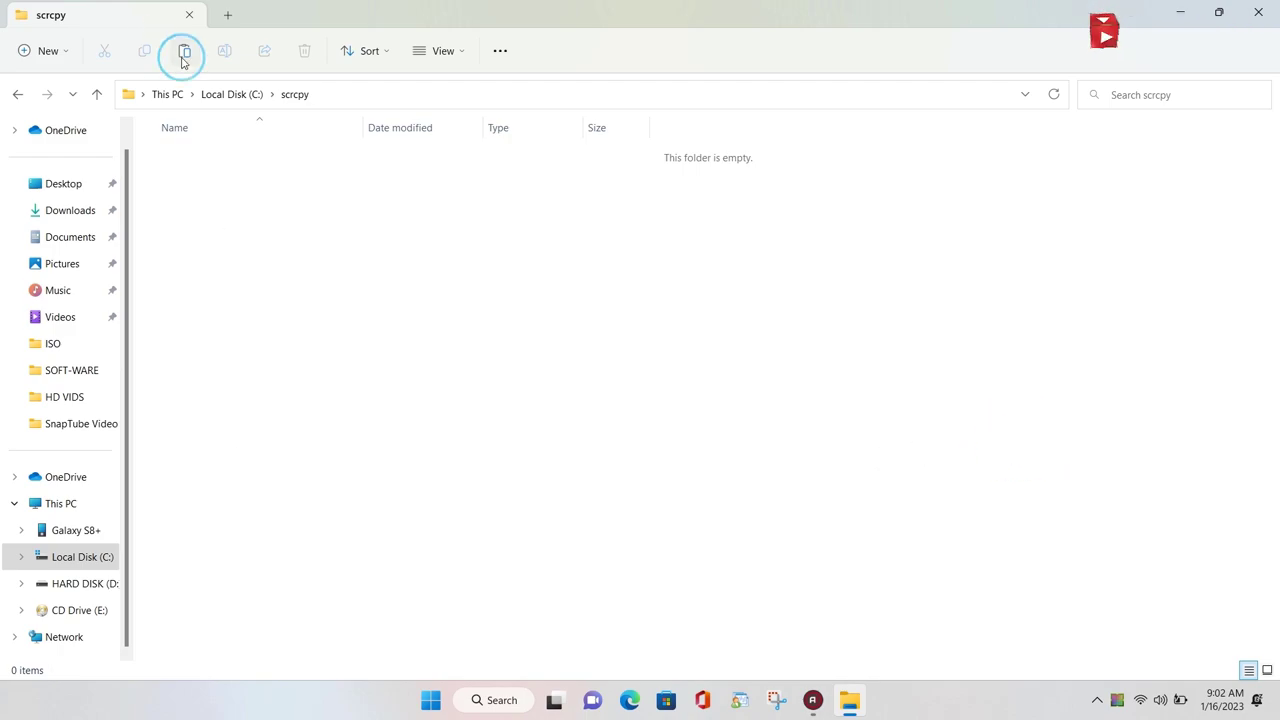
pyautogui.click(184, 56)
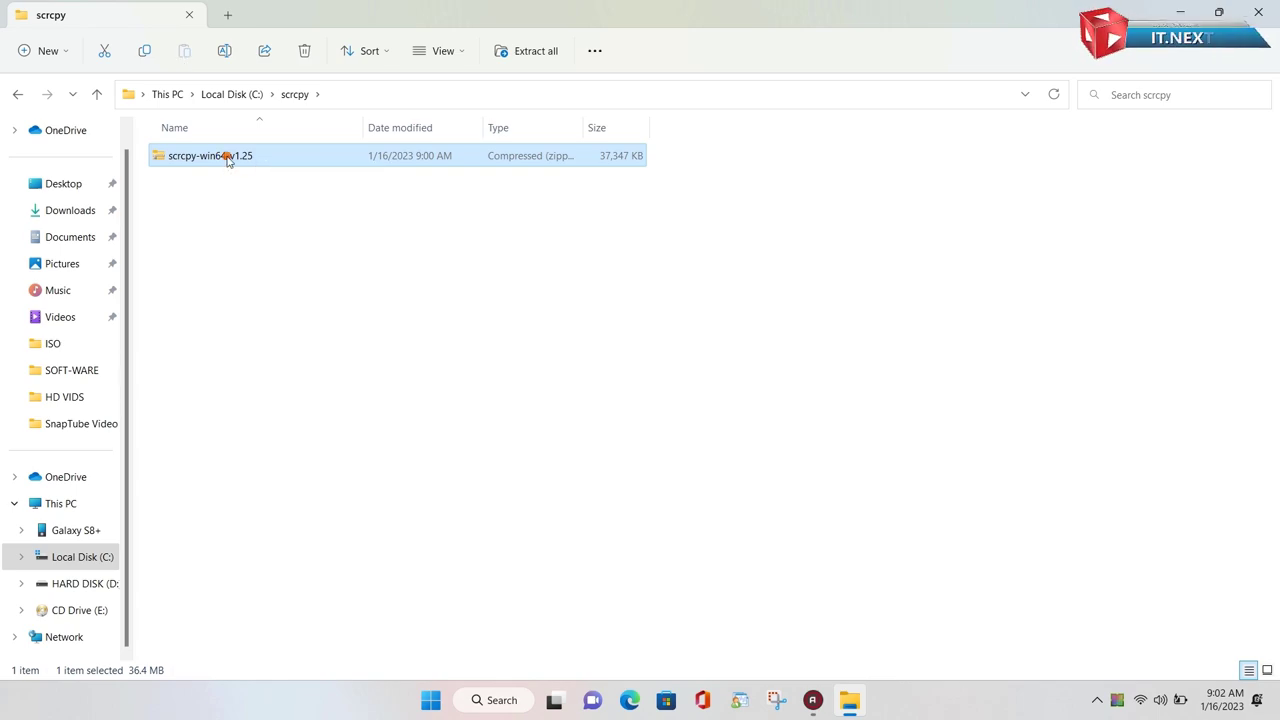
pyautogui.rightClick(210, 156)
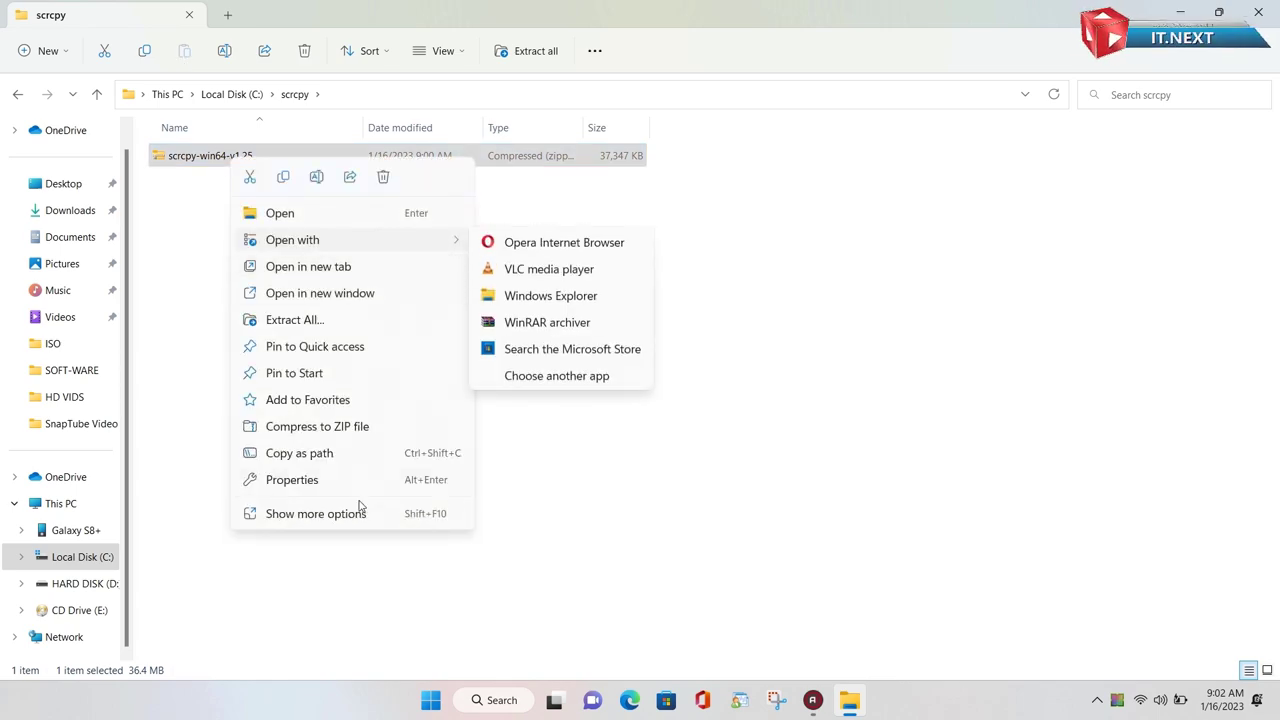
pyautogui.click(456, 388)
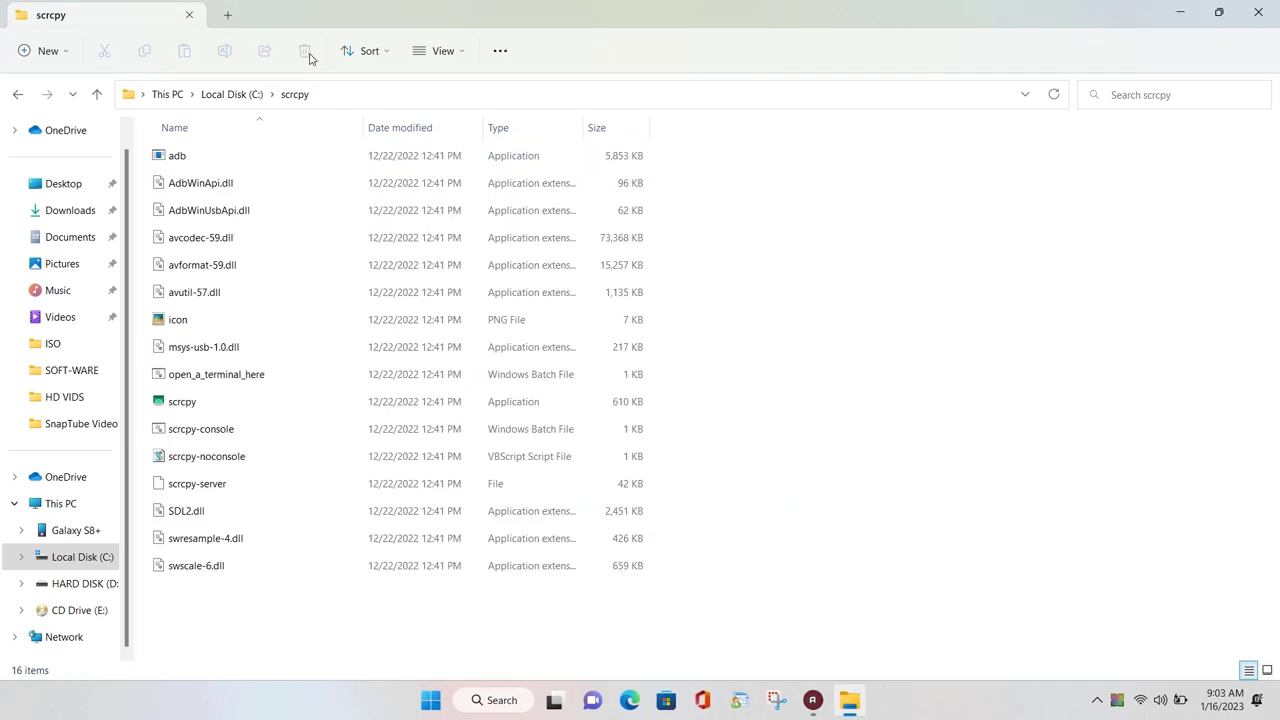
# Step: Send scrcpy.exe to the desktop as a shortcut and restore the window size
pyautogui.click(182, 400)
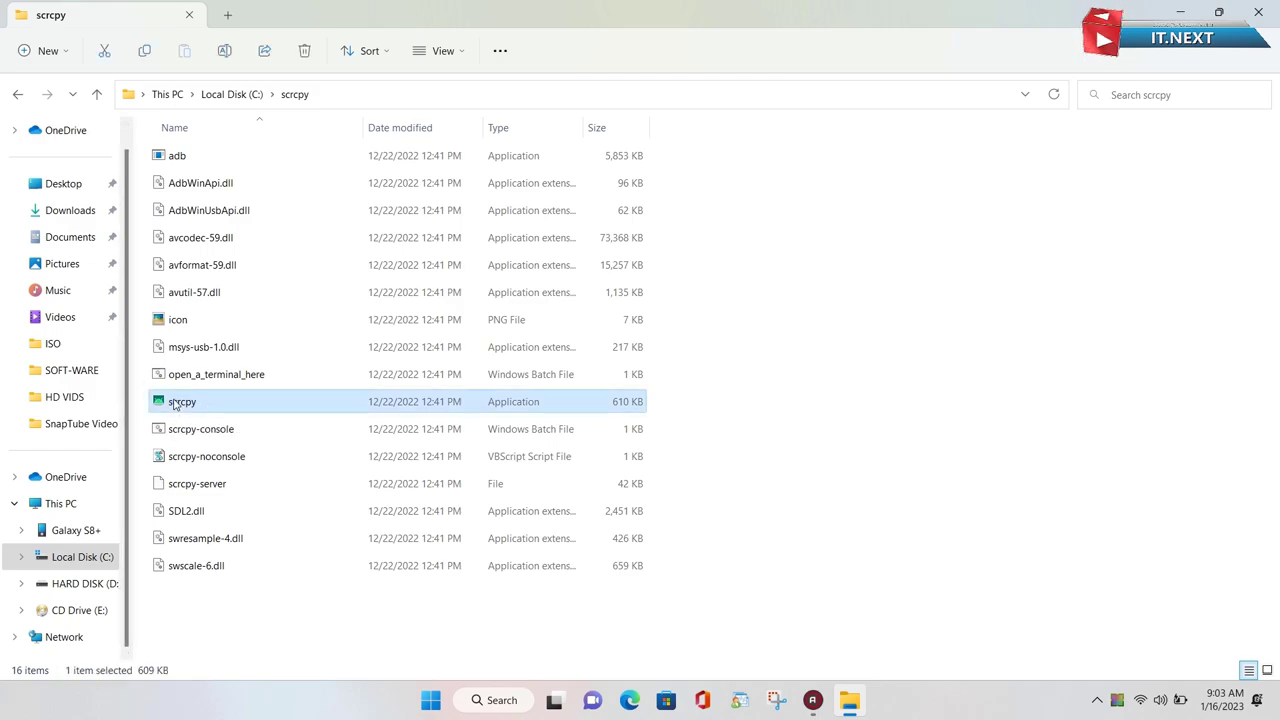
pyautogui.rightClick(182, 400)
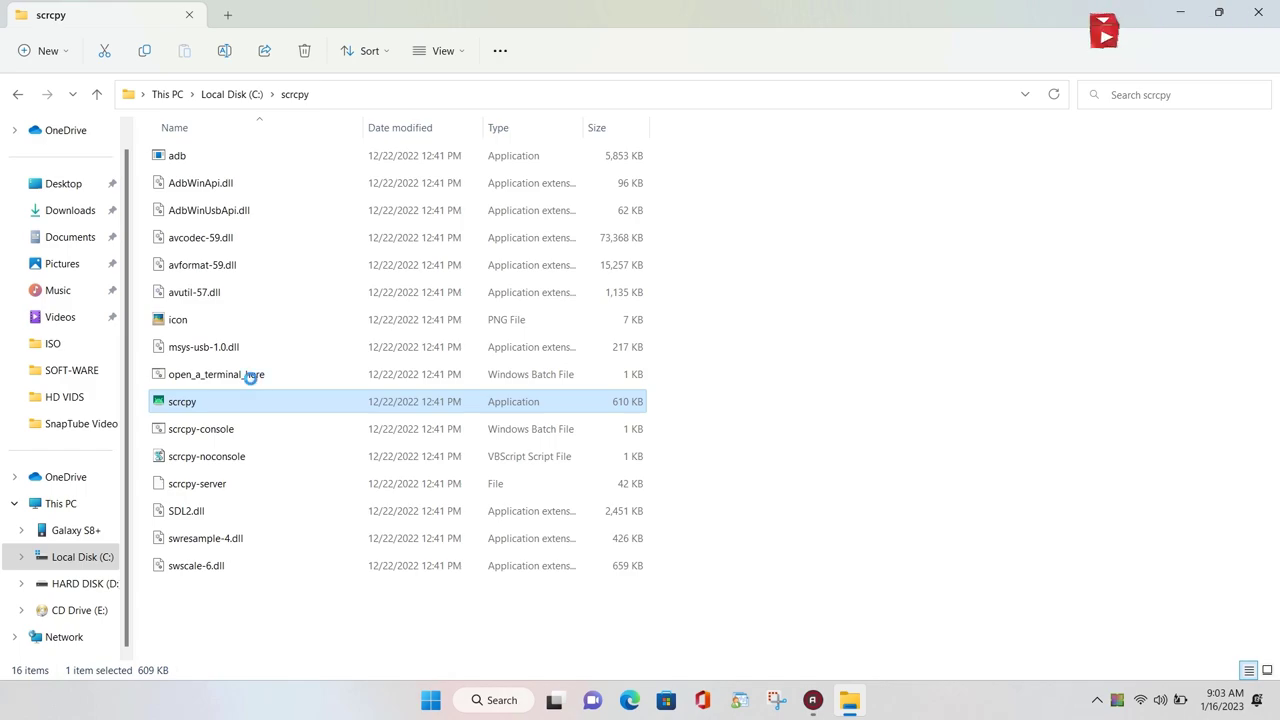
pyautogui.rightClick(182, 400)
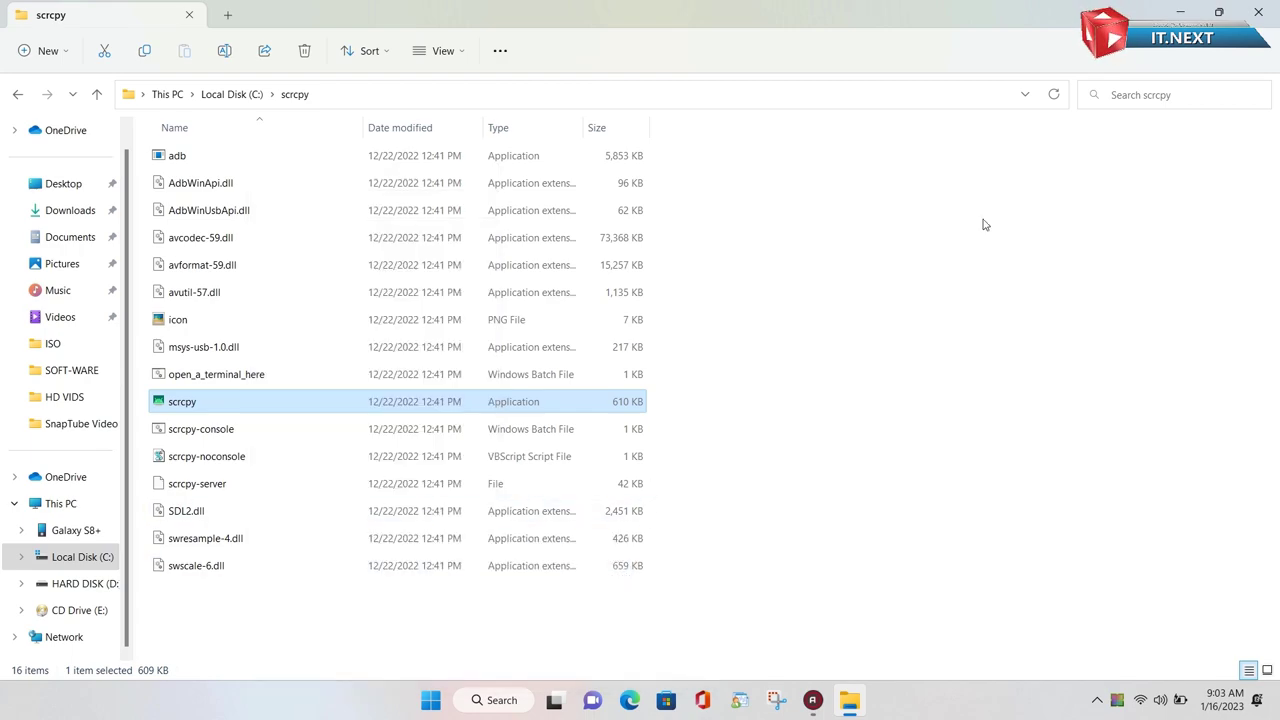
pyautogui.click(1218, 12)
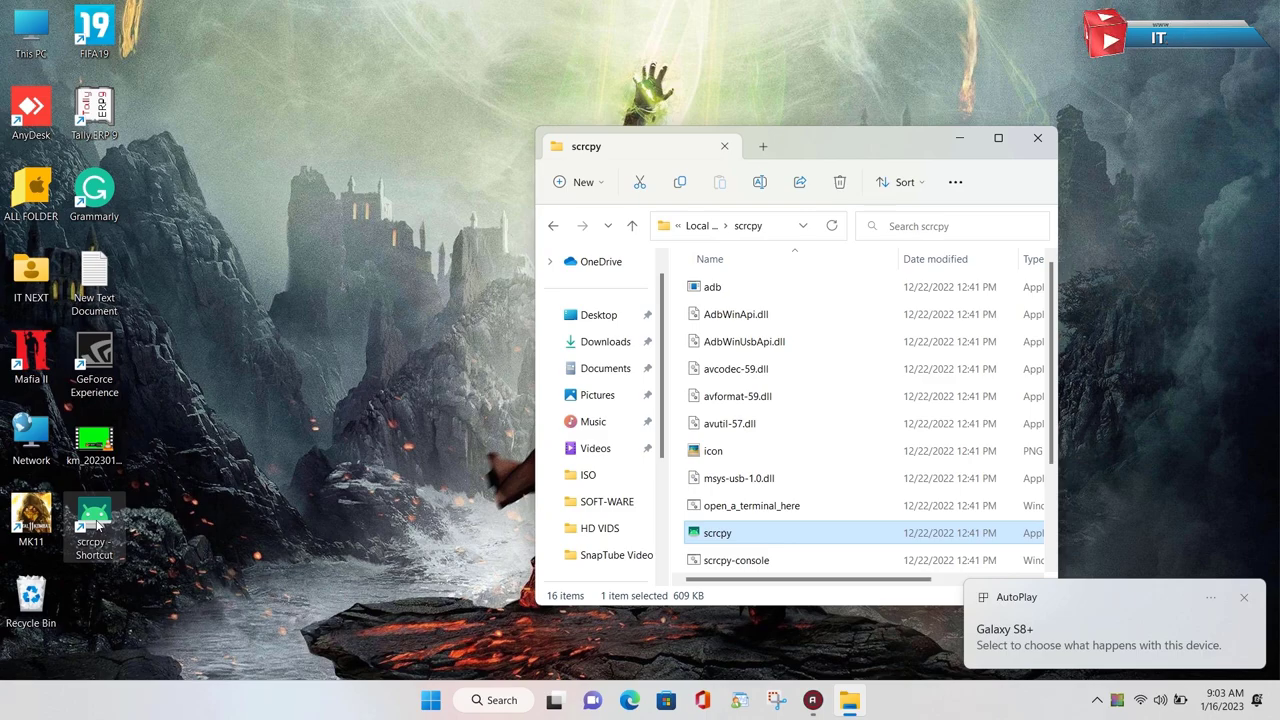
pyautogui.scroll(-3)
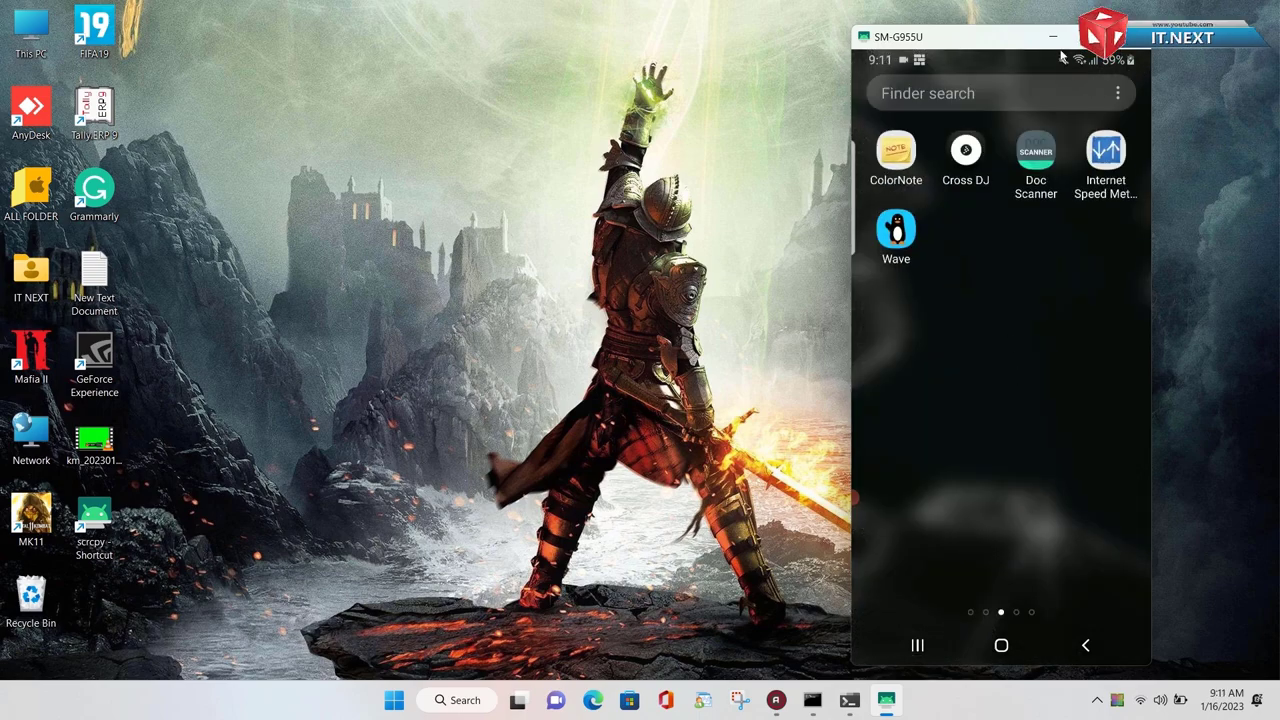
# Step: Swipe the mirrored phone to Settings and scroll past Sounds, Display and Lock screen
pyautogui.moveTo(1000, 56); pyautogui.dragTo(1000, 300)
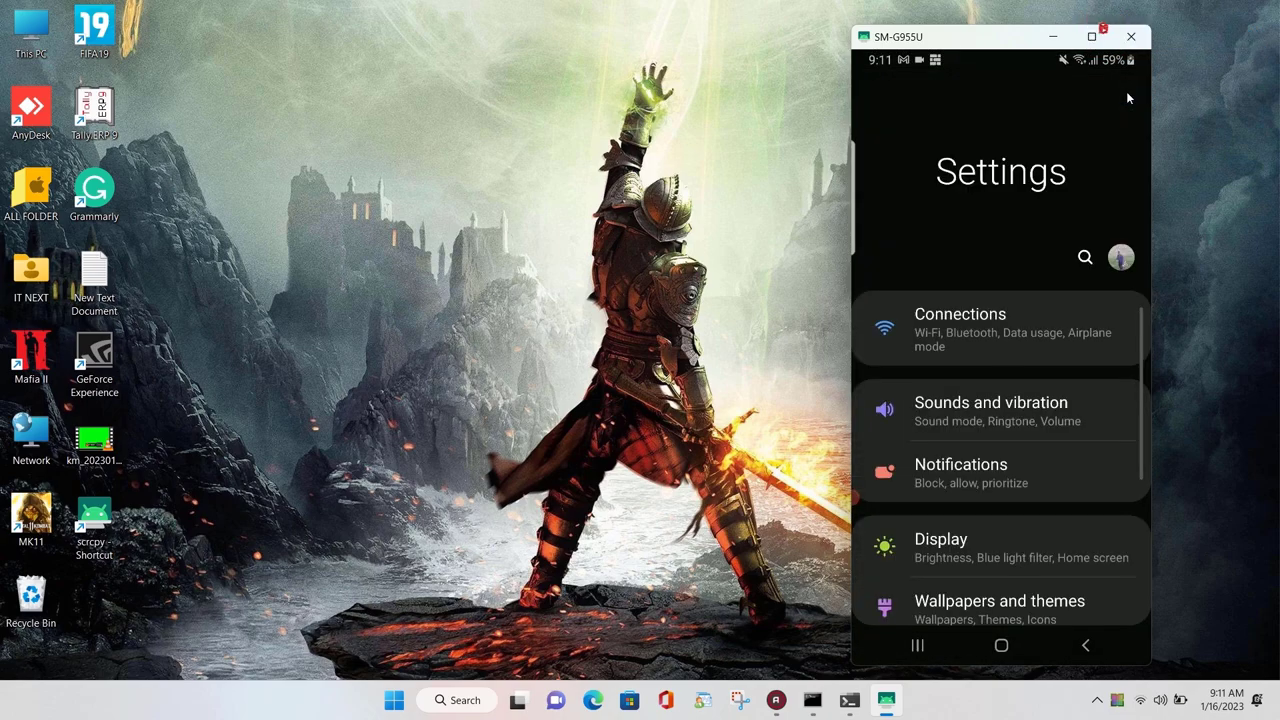
pyautogui.scroll(-3)
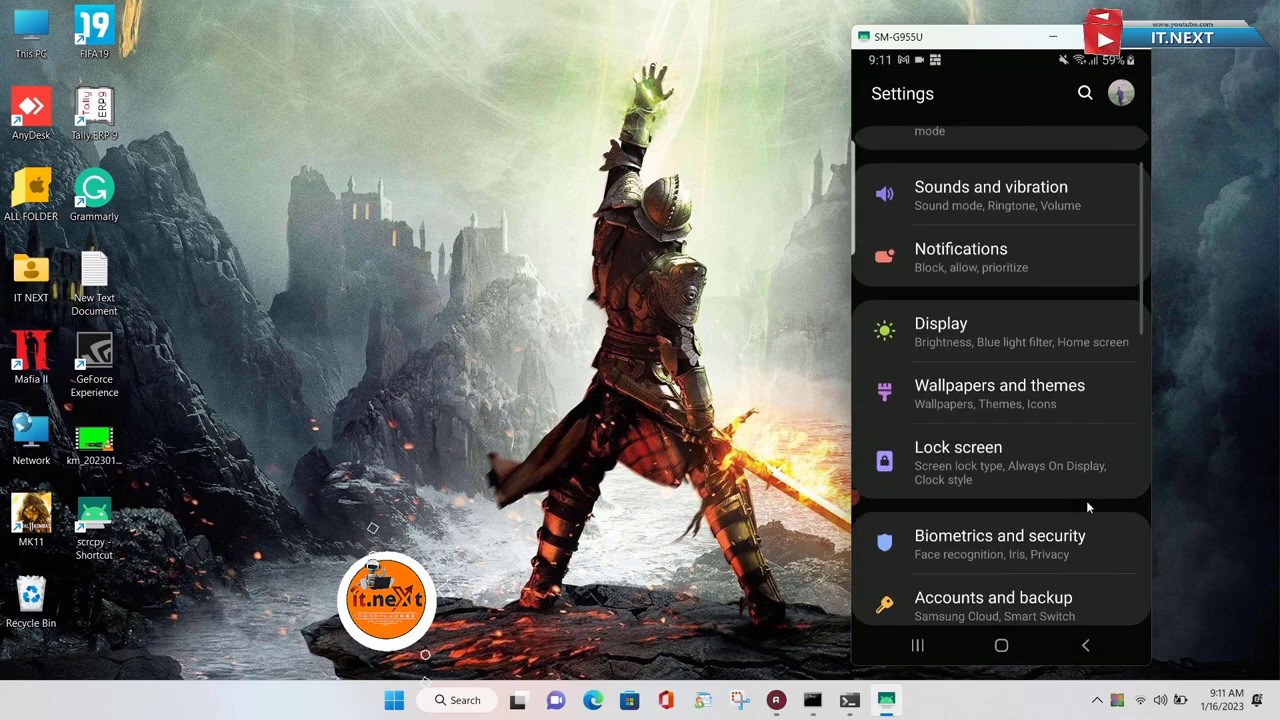